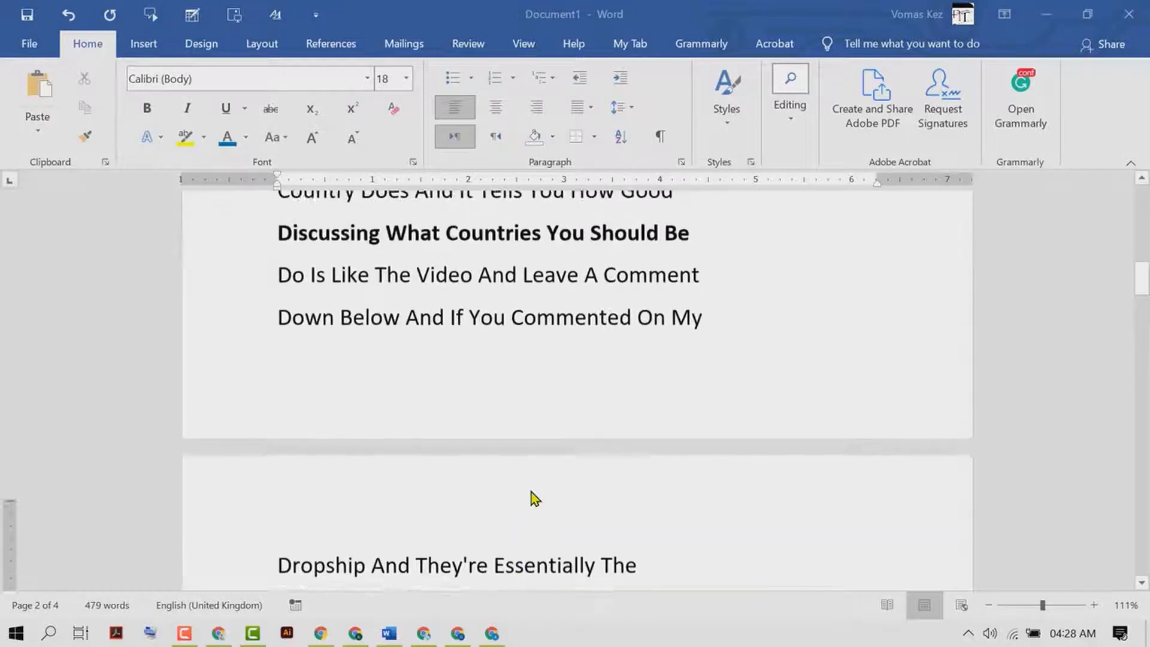
Italicize the 'To The End Of This One Where The Winner' and 'Traffic There Is Kind Of That You Would' lines on page 3
{"action": "scroll", "scroll_direction": "up", "scroll_amount": 3}
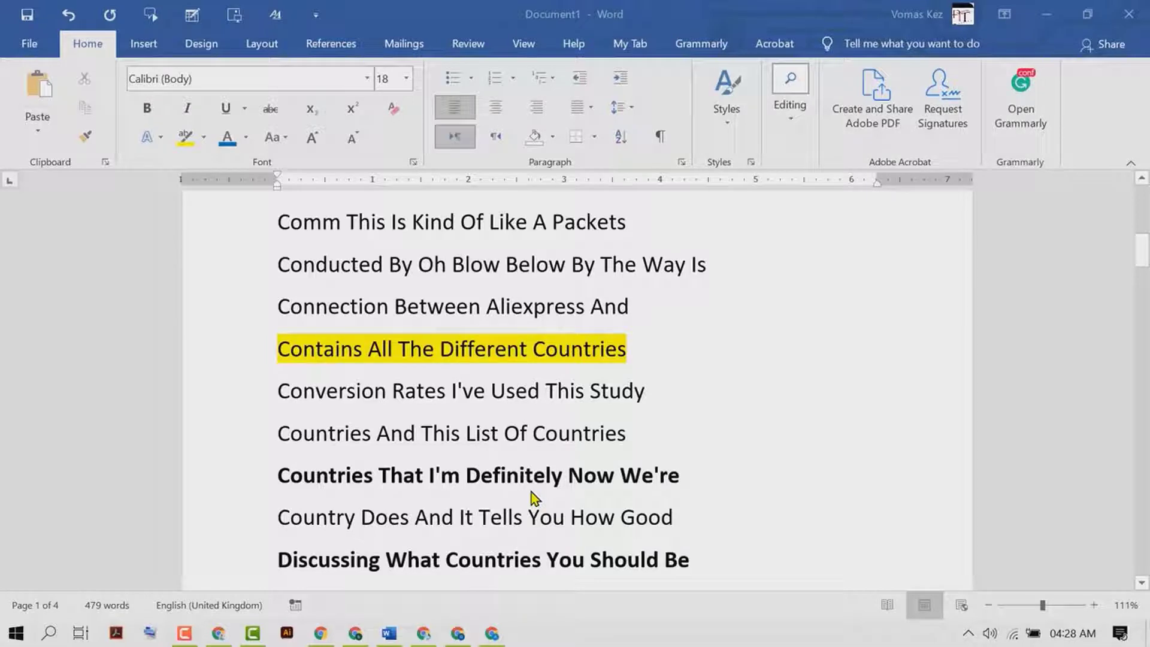
{"action": "scroll", "scroll_direction": "down", "scroll_amount": 3}
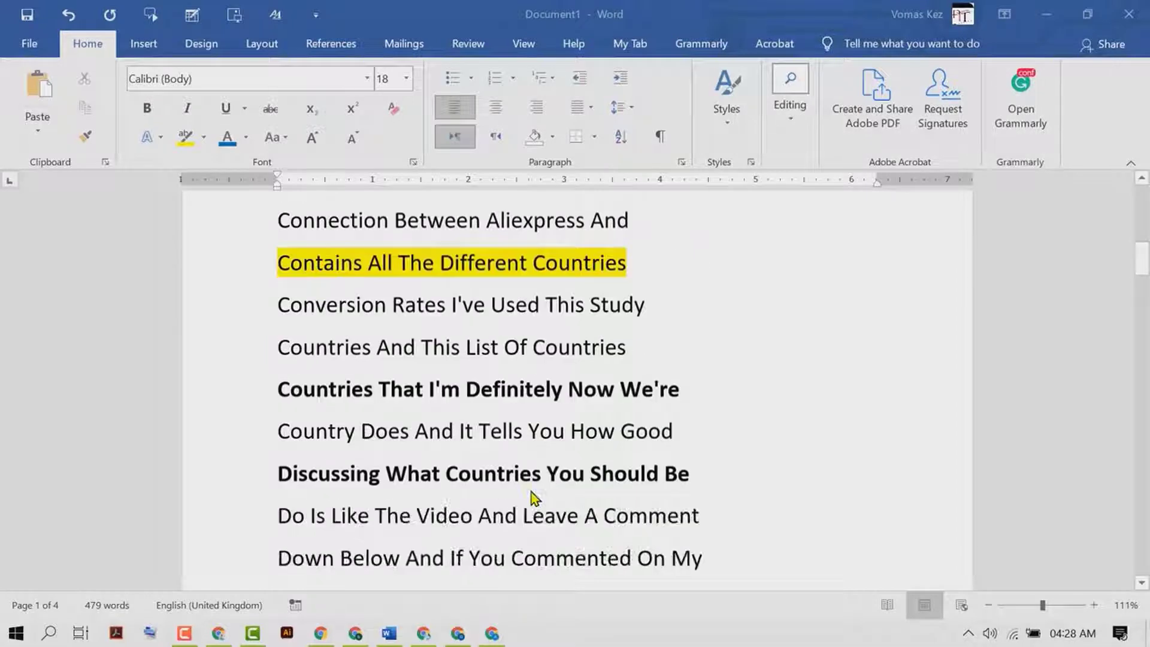
{"action": "scroll", "scroll_direction": "down", "scroll_amount": 3}
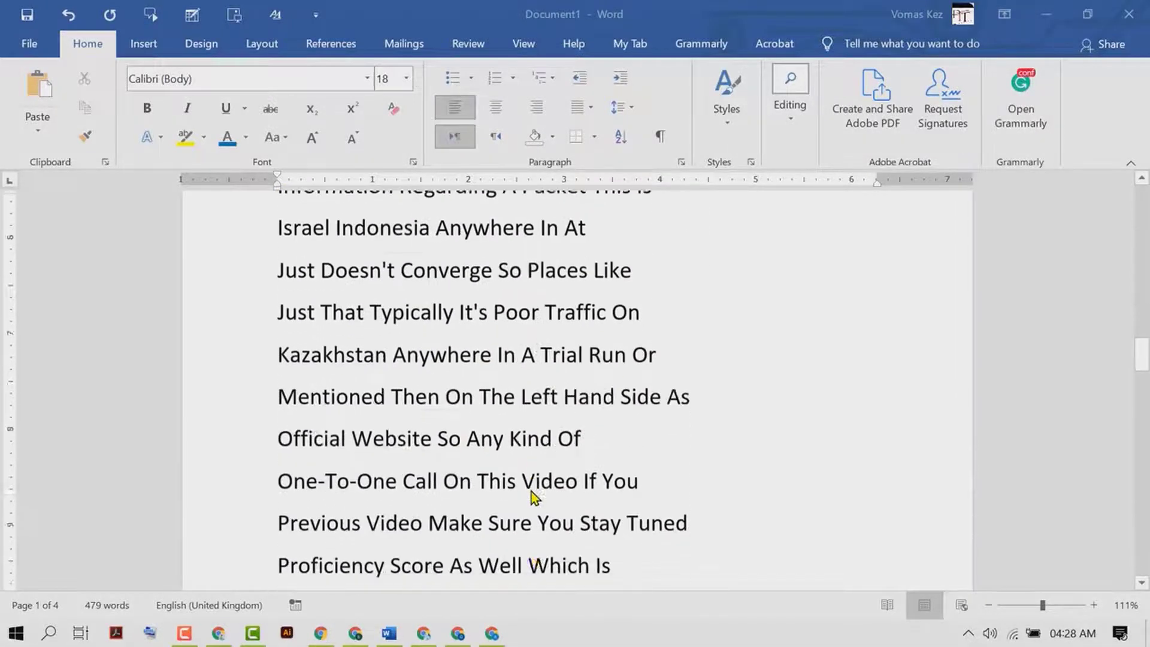
{"action": "scroll", "scroll_direction": "down", "scroll_amount": 3}
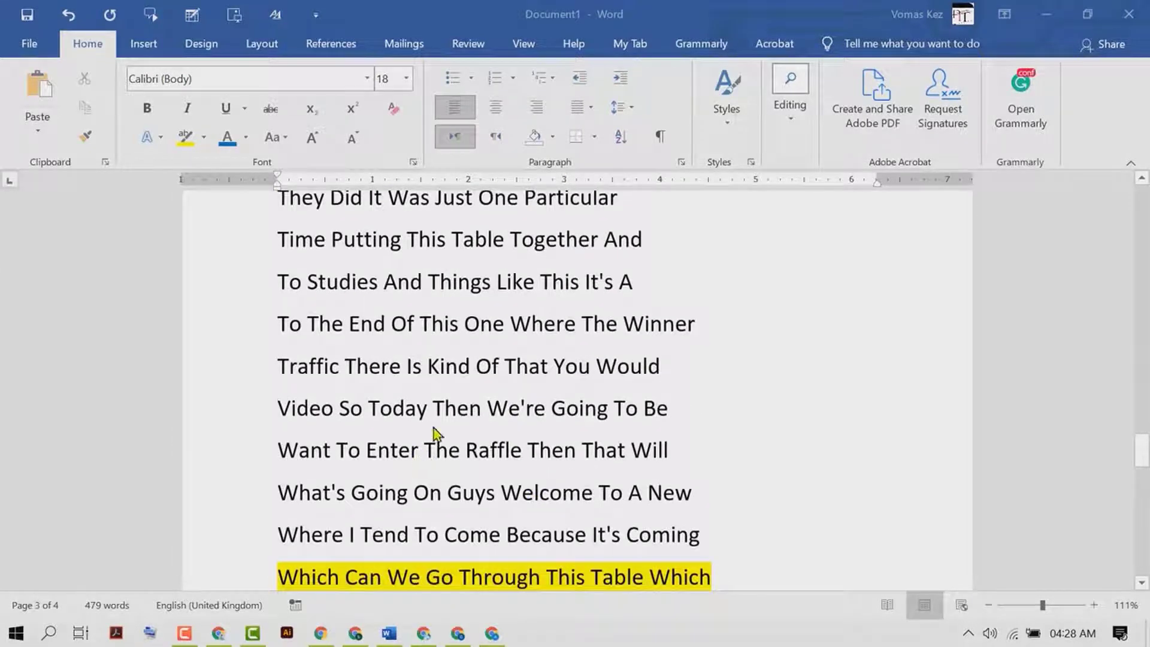
{"action": "mouse_move", "coordinate": [308, 312]}
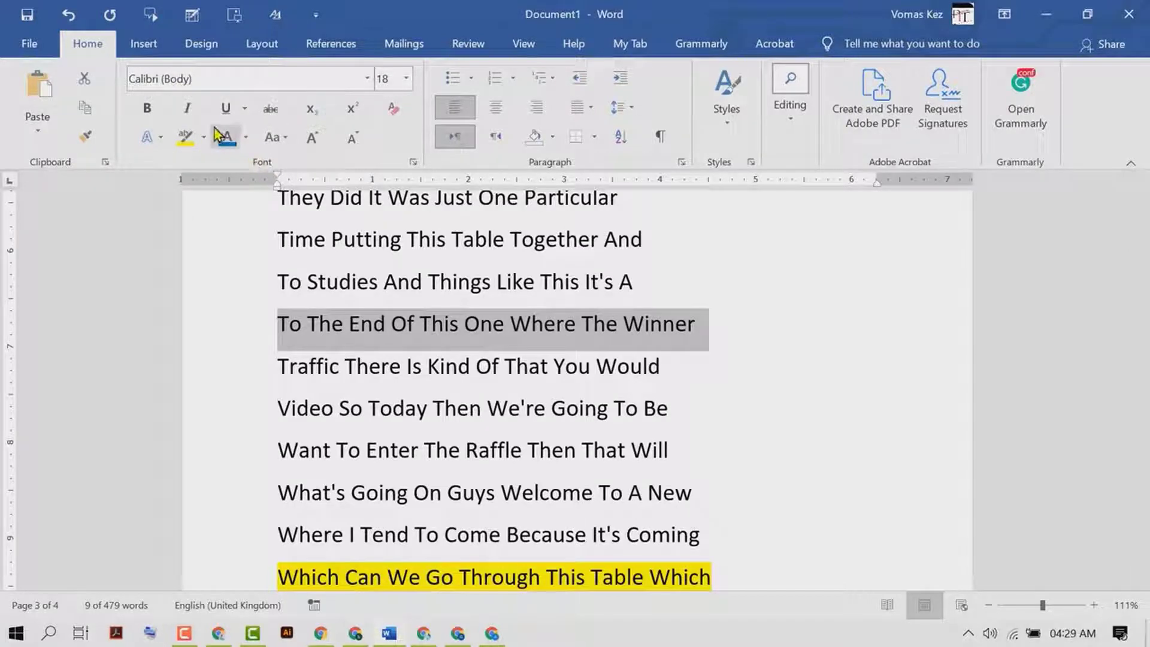
{"action": "mouse_move", "coordinate": [187, 108]}
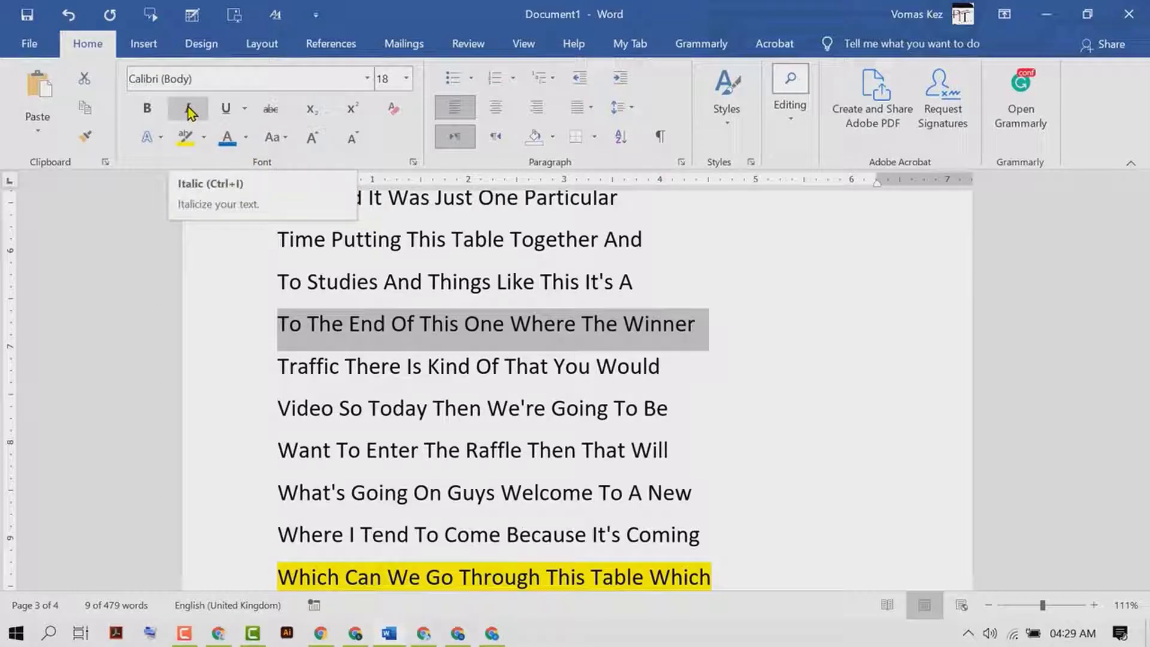
{"action": "mouse_move", "coordinate": [201, 206]}
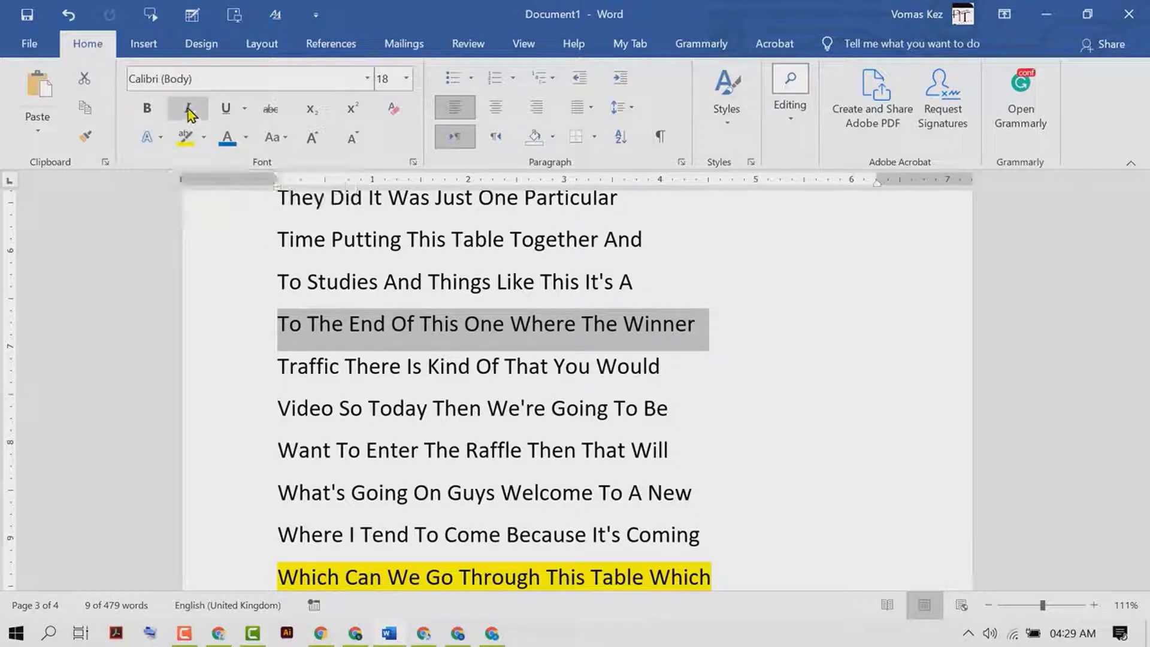
{"action": "left_click", "coordinate": [187, 108]}
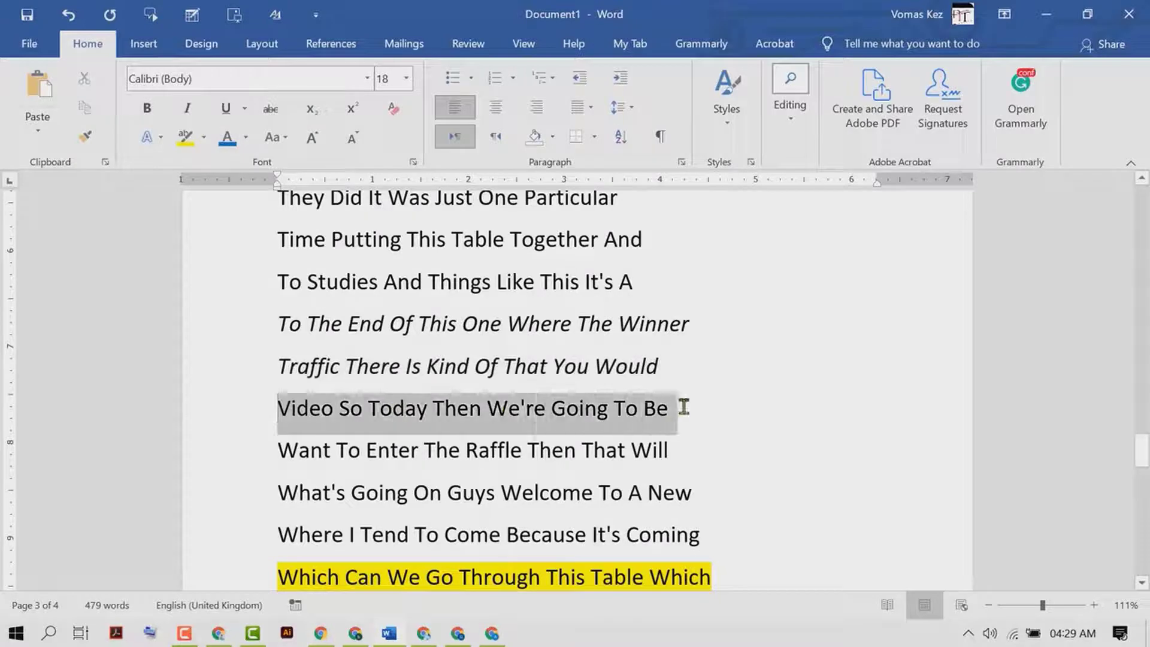
Italicize 'Video So Today Then We're Going To Be' on page 3 and 'You Can See We've Got All The Different' on page 4
{"action": "left_click", "coordinate": [187, 108]}
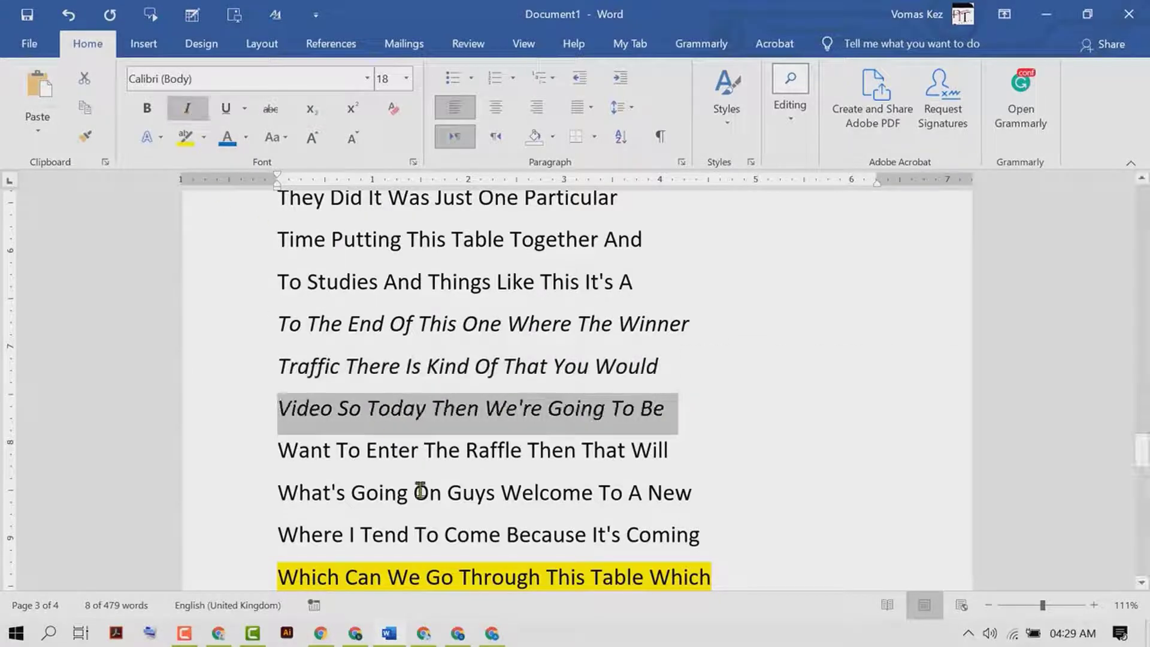
{"action": "scroll", "scroll_direction": "down", "scroll_amount": 3}
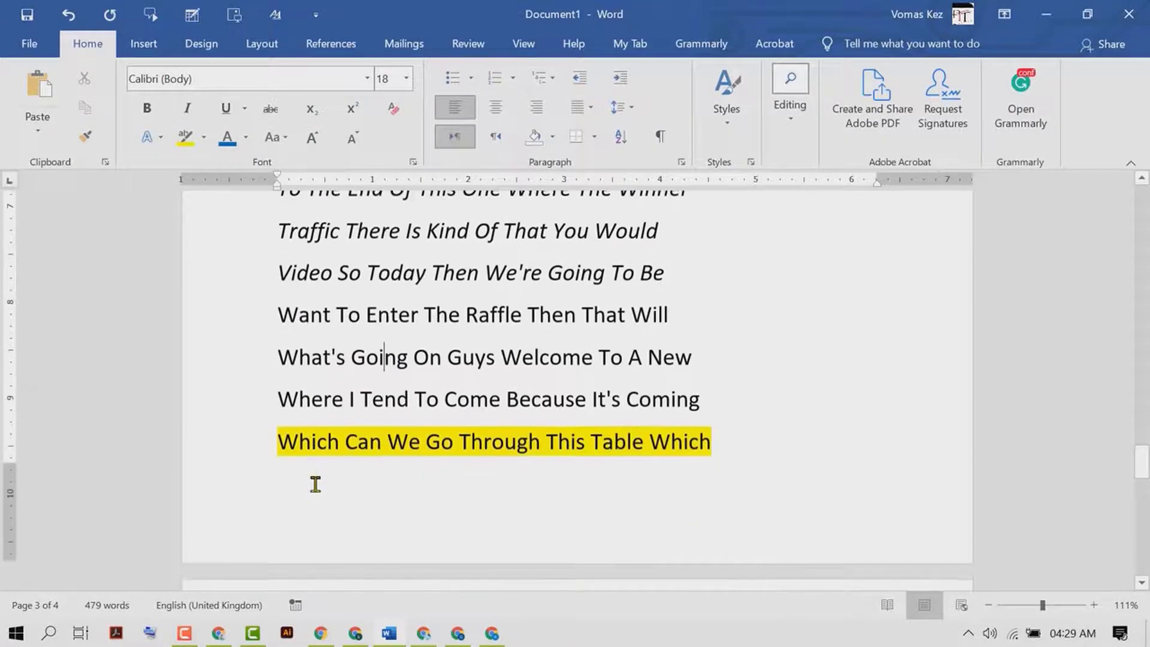
{"action": "scroll", "scroll_direction": "down", "scroll_amount": 3}
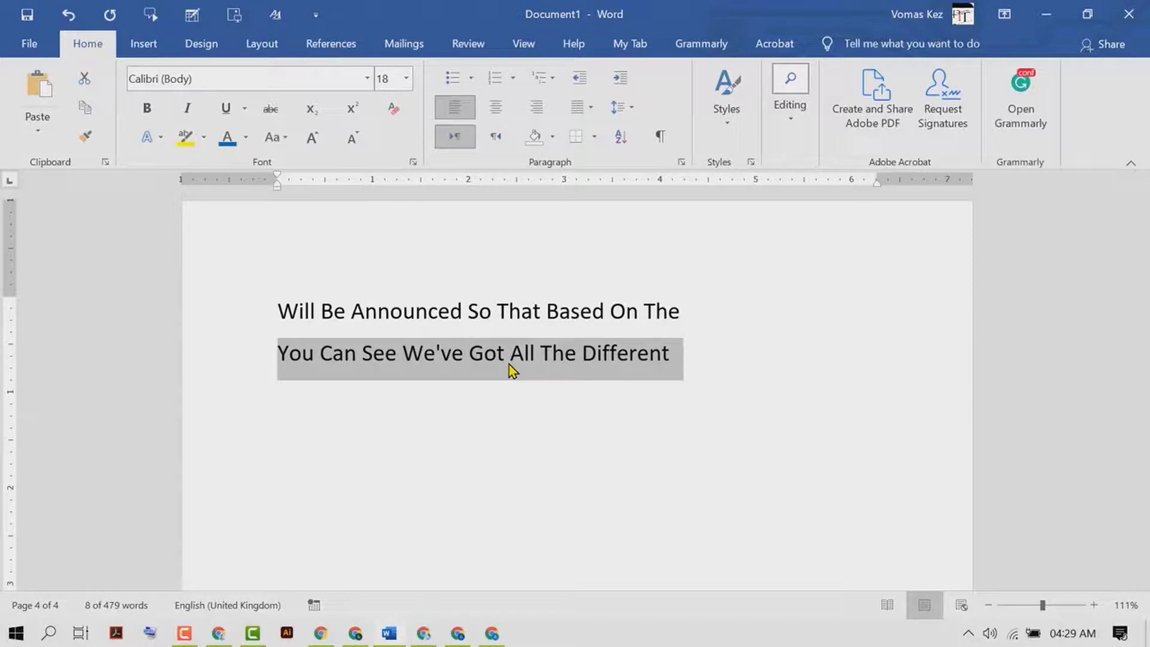
{"action": "left_click", "coordinate": [187, 108]}
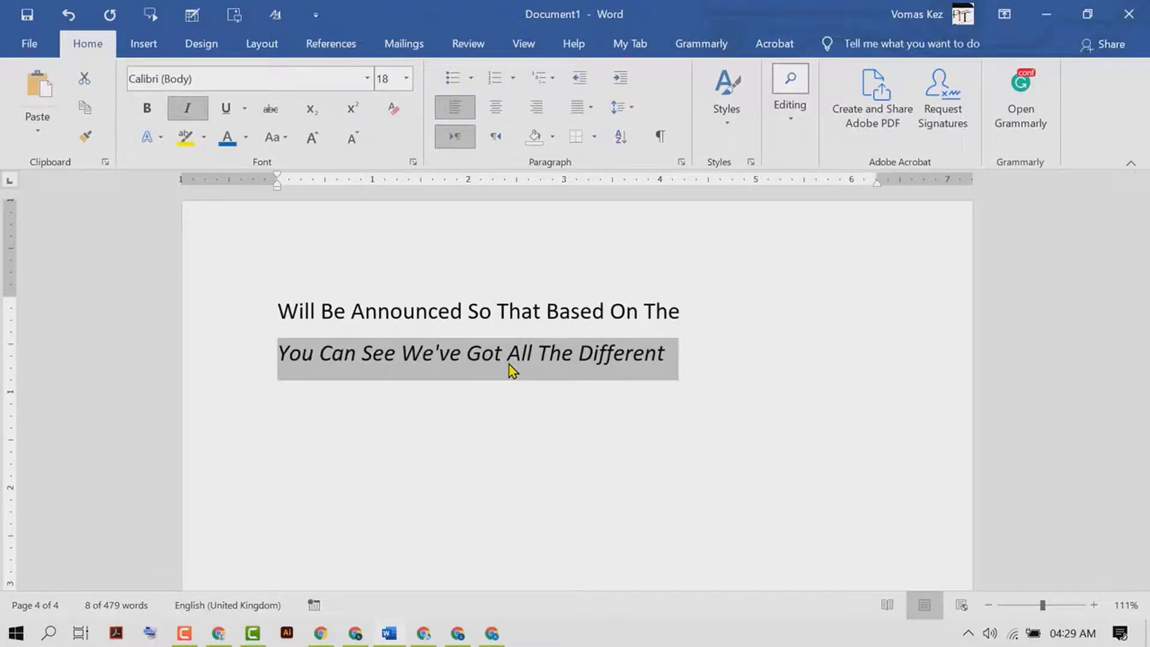
{"action": "scroll", "scroll_direction": "up", "scroll_amount": 3}
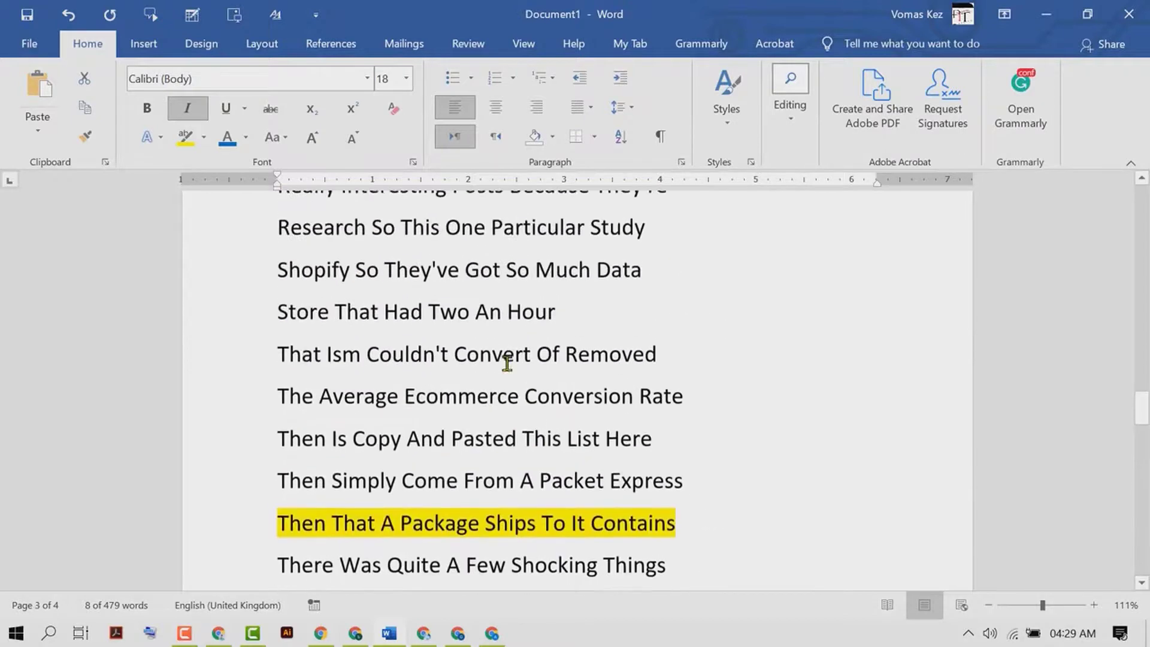
{"action": "scroll", "scroll_direction": "up", "scroll_amount": 3}
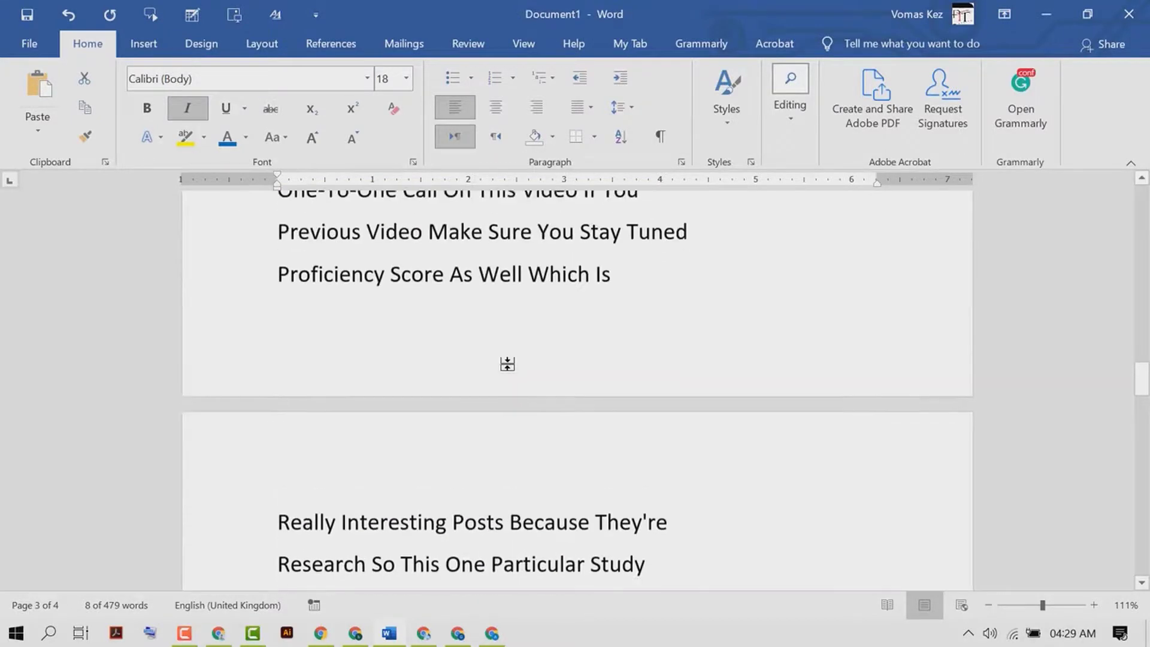
{"action": "scroll", "scroll_direction": "up", "scroll_amount": 3}
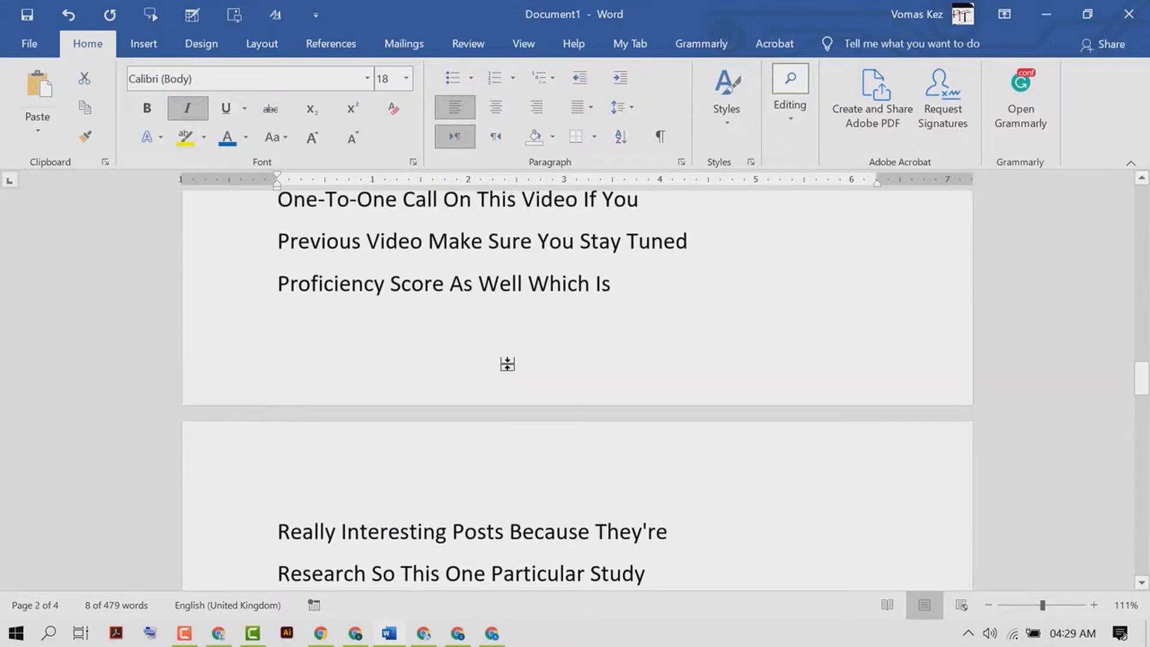
{"action": "mouse_move", "coordinate": [506, 364]}
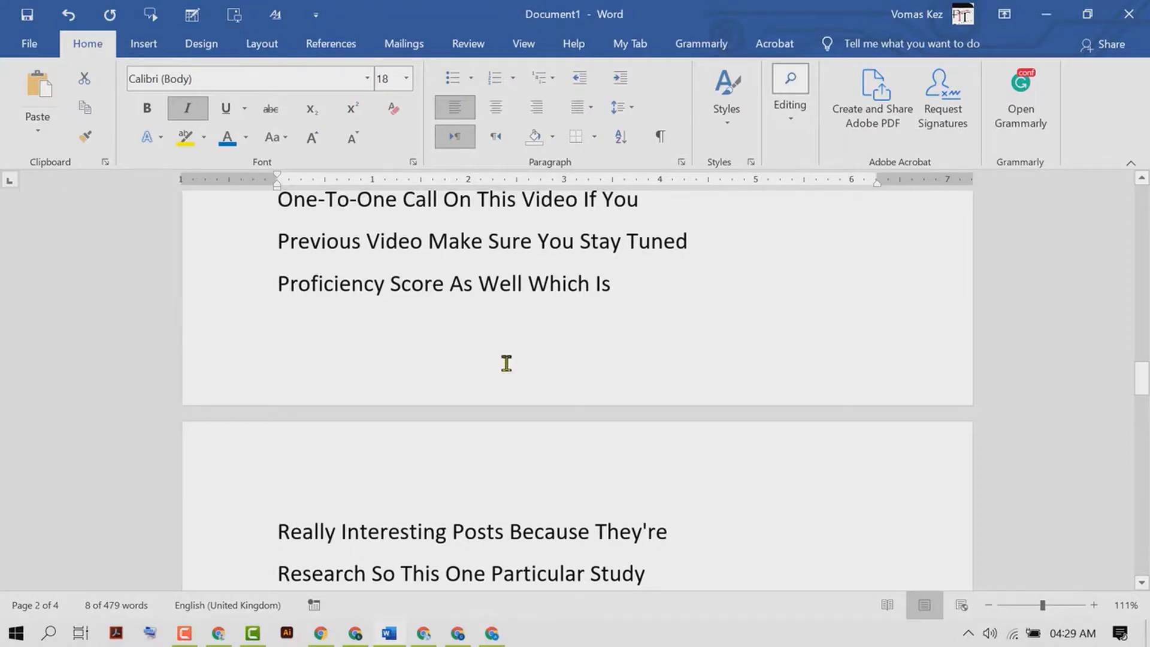